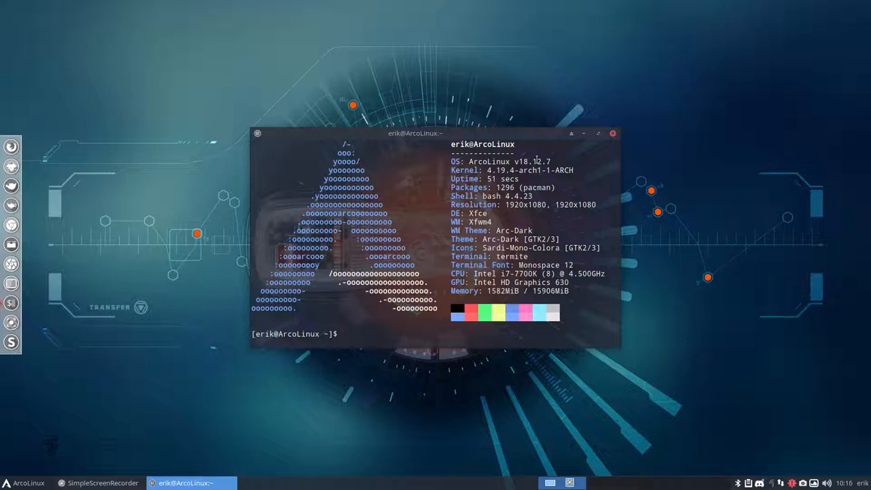
- Run alias to list shell aliases and highlight parts of the bupskel definition
{"action": "type", "text": "alia"}
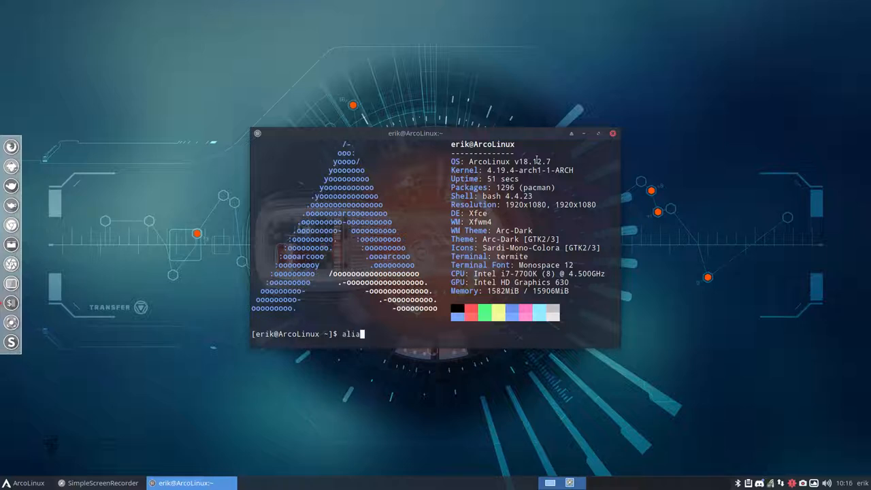
{"action": "key", "text": "Return"}
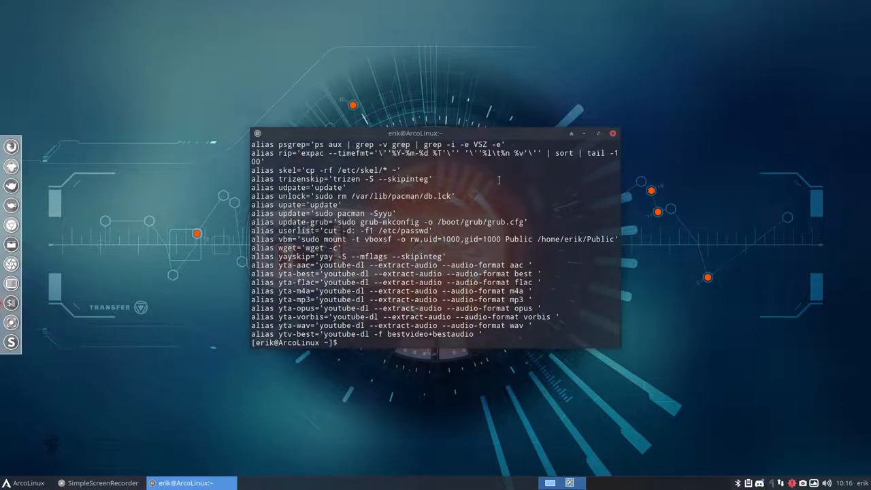
{"action": "double_click", "coordinate": [285, 170]}
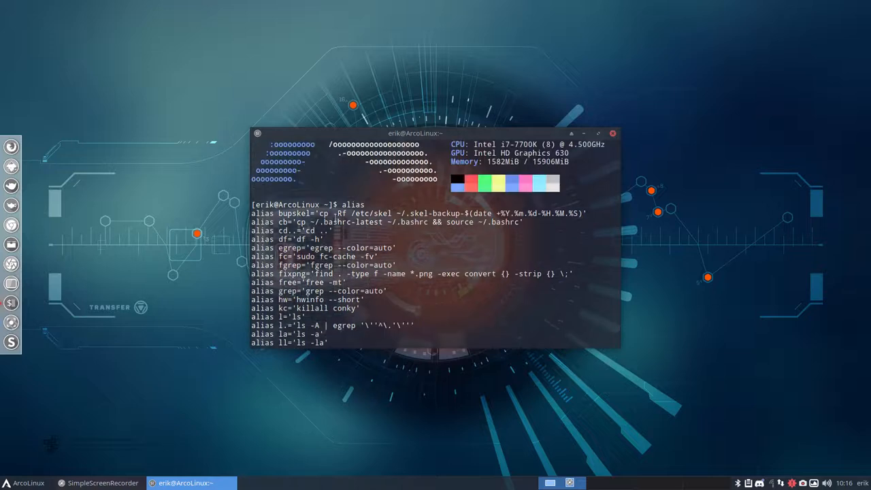
{"action": "double_click", "coordinate": [295, 213]}
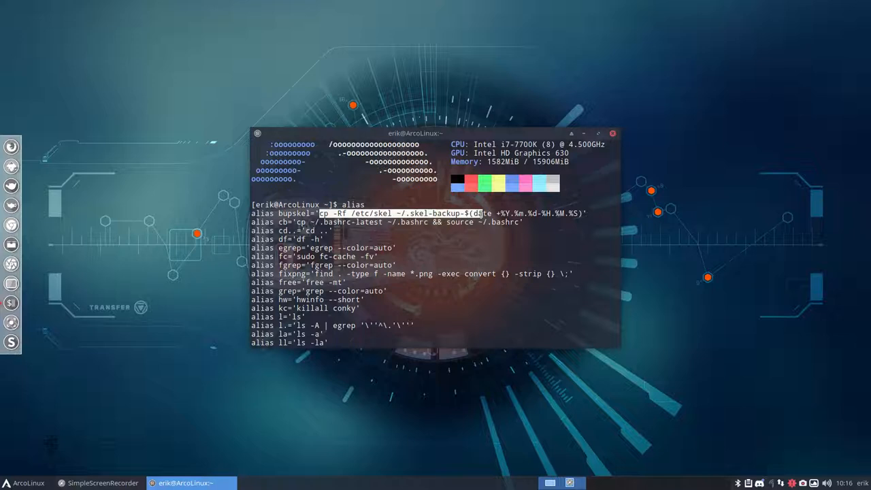
{"action": "left_click", "coordinate": [414, 214]}
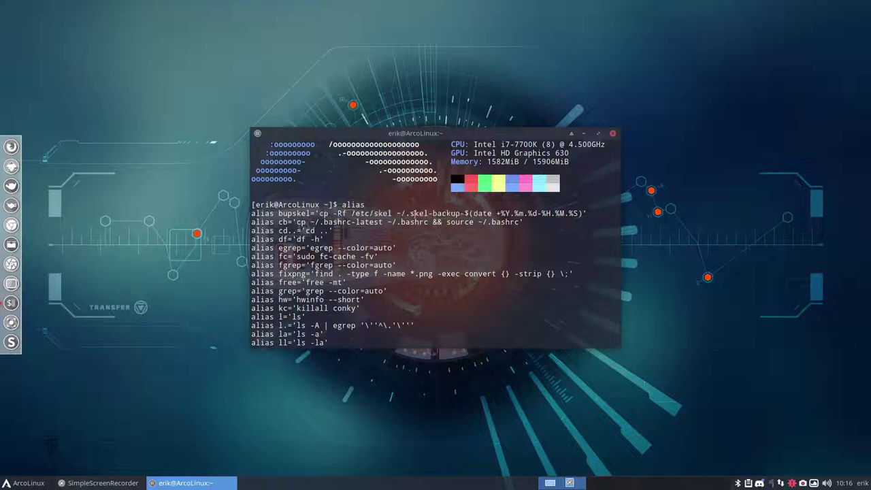
{"action": "double_click", "coordinate": [426, 213]}
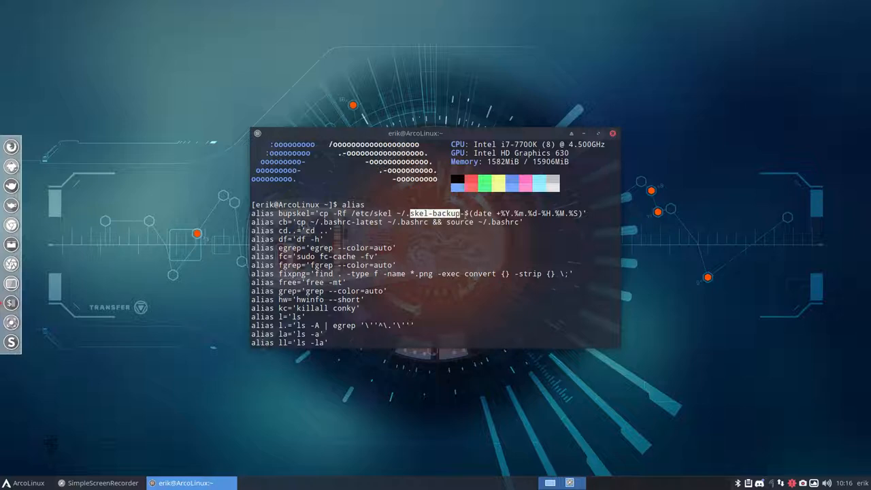
{"action": "mouse_move", "coordinate": [473, 140]}
{"action": "type", "text": "bupskel"}
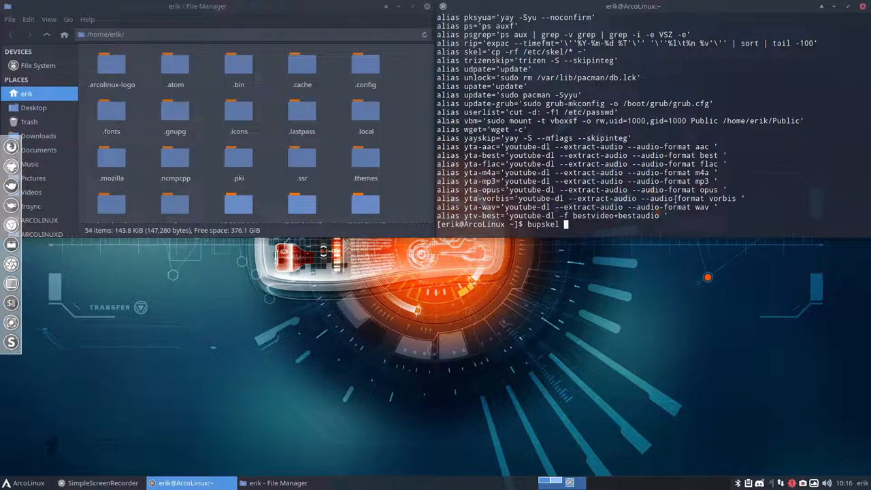
- Run bupskel to create the .skel-backup-2018.12.06-10.16.51 folder in home
{"action": "key", "text": "Return"}
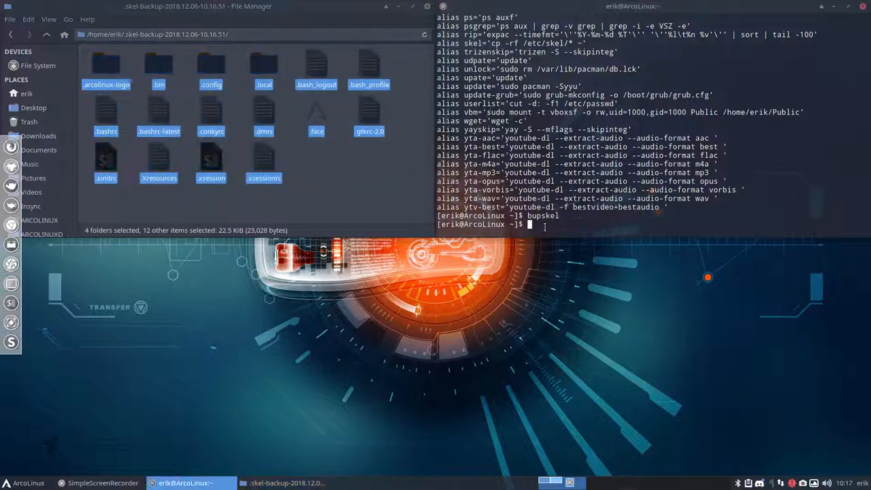
- Run the update alias with sudo password and Y confirmation, then run the skel alias
{"action": "type", "text": "update"}
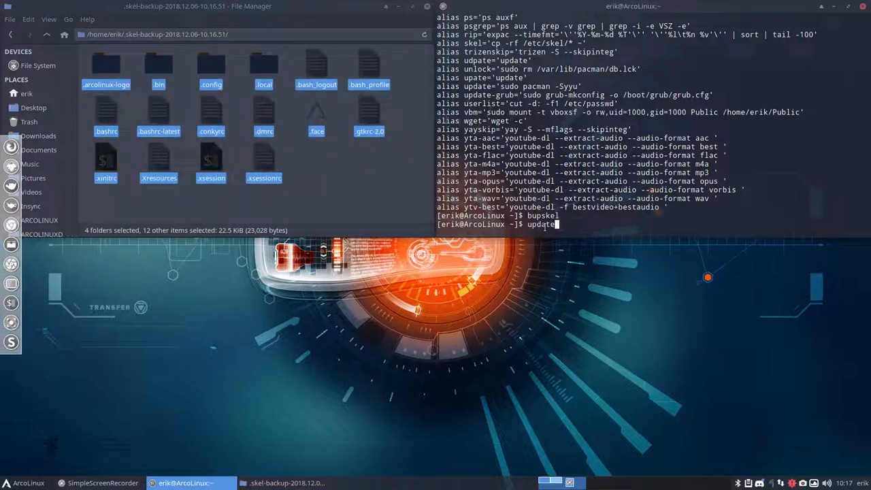
{"action": "key", "text": "Return"}
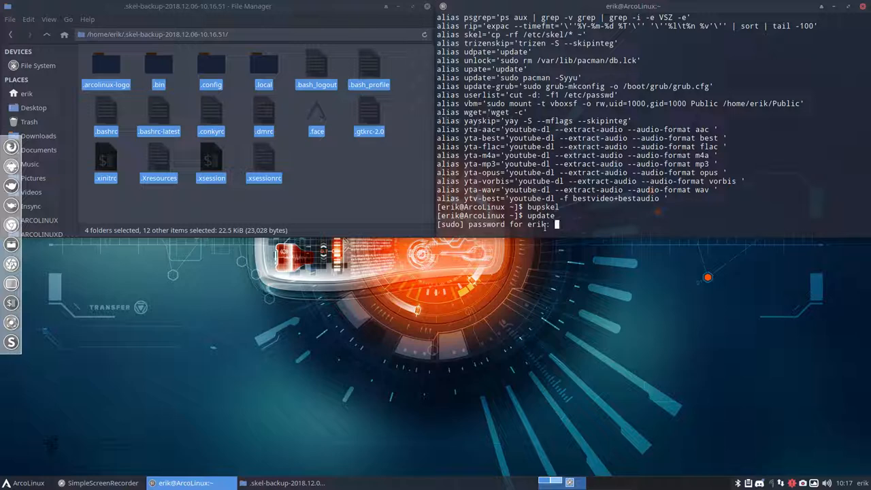
{"action": "key", "text": "Return"}
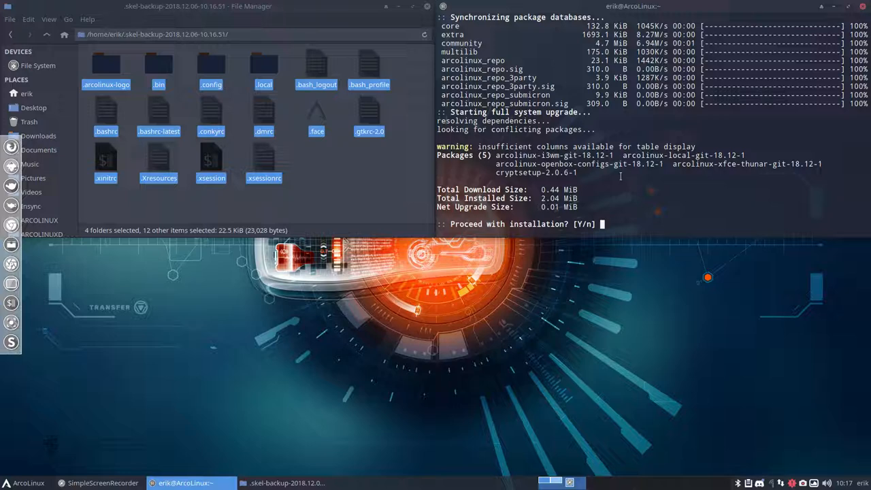
{"action": "type", "text": "Y"}
{"action": "type", "text": "ske"}
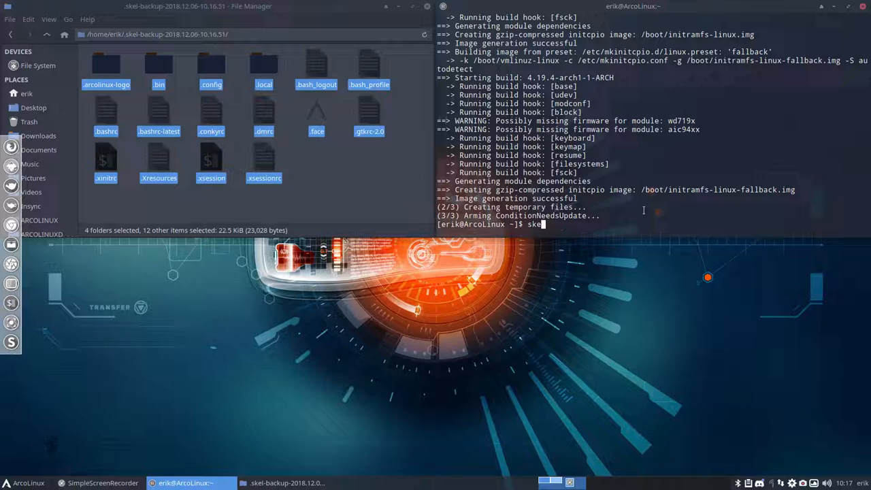
{"action": "key", "text": "Return"}
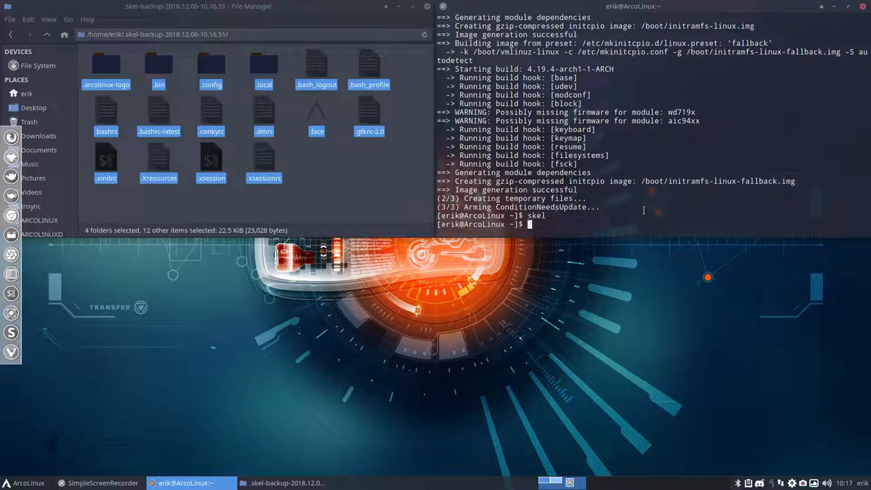
{"action": "mouse_move", "coordinate": [403, 205]}
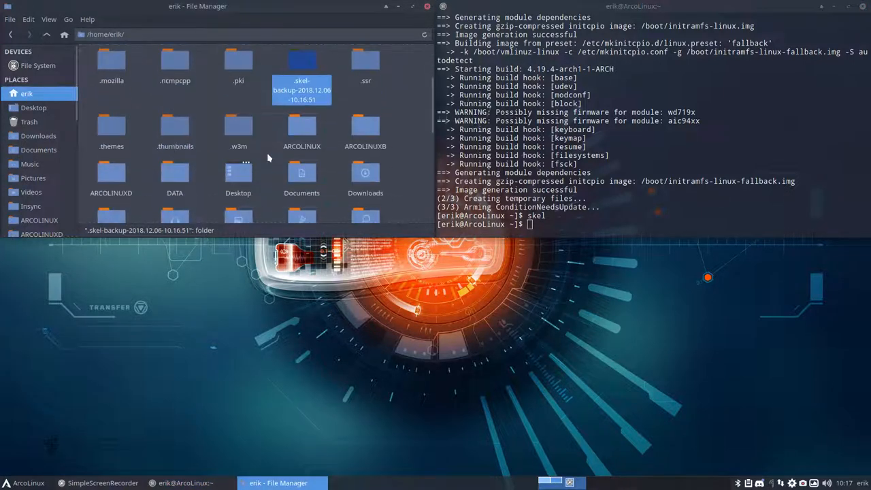
- Compare .bashrc with .bashrc-latest in Meld, then close the comparison
{"action": "scroll", "scroll_direction": "down", "scroll_amount": 3}
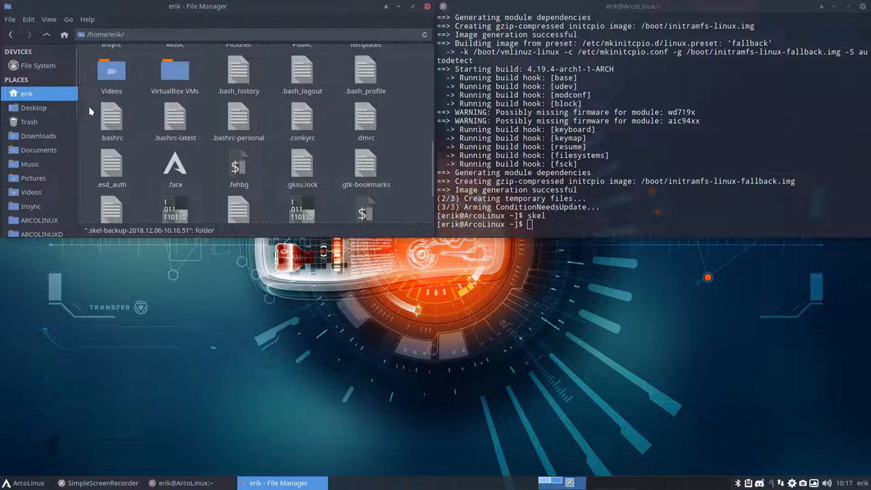
{"action": "right_click", "coordinate": [175, 119]}
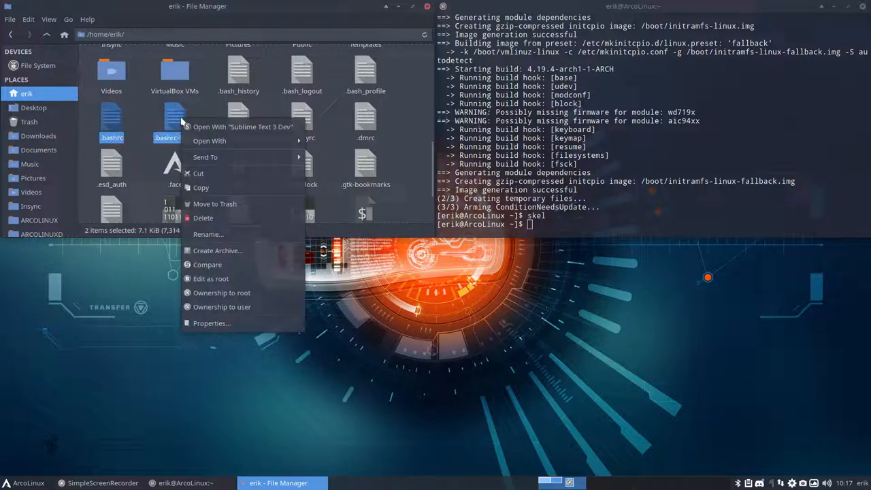
{"action": "left_click", "coordinate": [208, 264]}
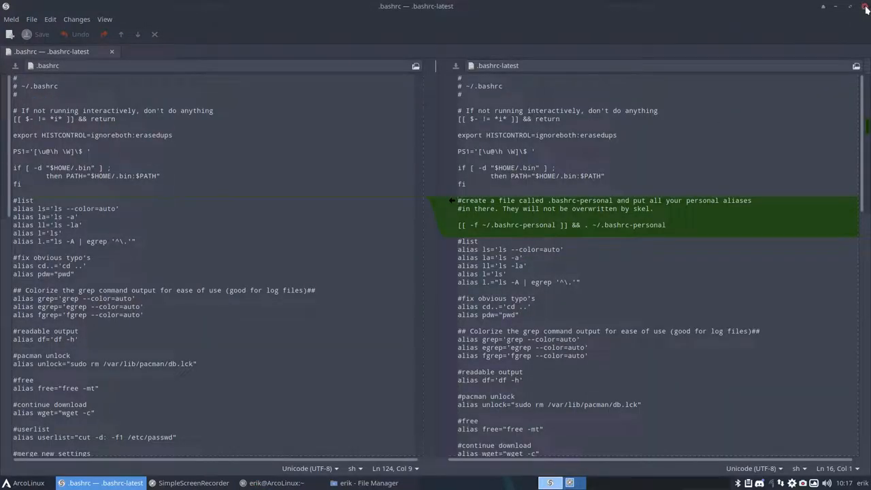
{"action": "left_click", "coordinate": [866, 8]}
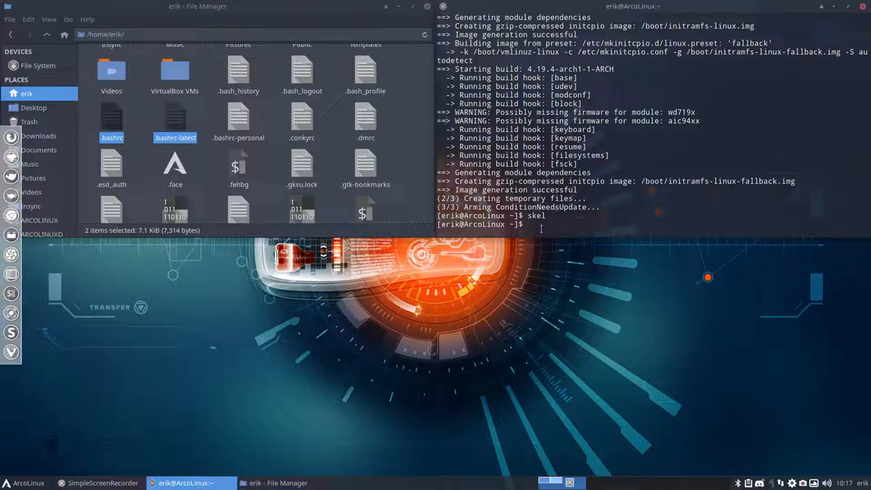
- Run the cb alias to replace .bashrc with .bashrc-latest
{"action": "type", "text": "cb"}
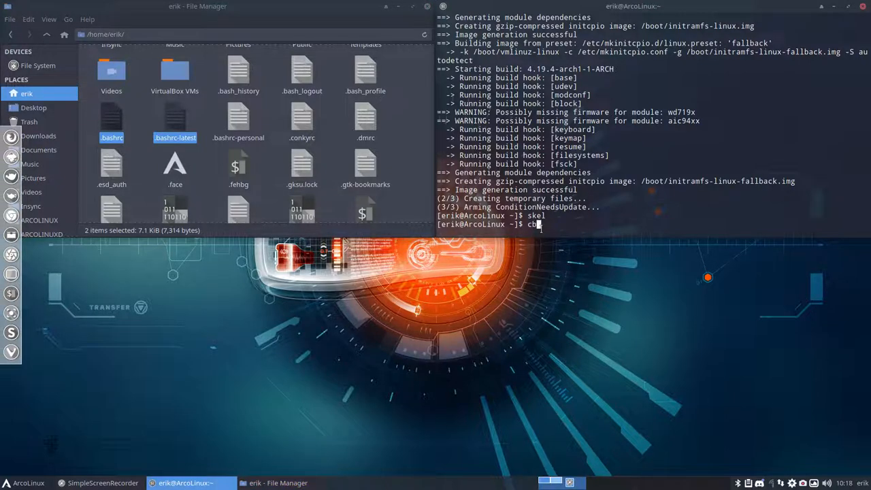
{"action": "key", "text": "Return"}
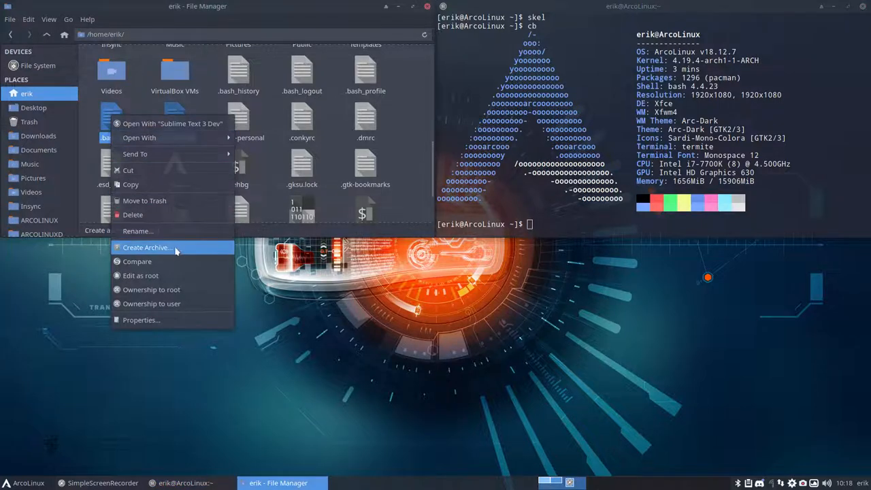
{"action": "left_click", "coordinate": [137, 261]}
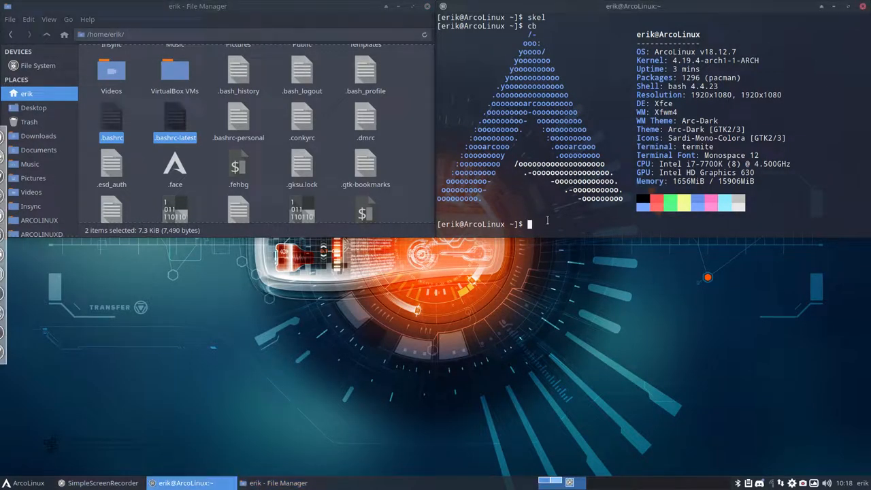
- Check for upgrades with pksyua, then run bupskel for the .skel-backup-2018.12.06-10.18.28 folder
{"action": "type", "text": "pksy"}
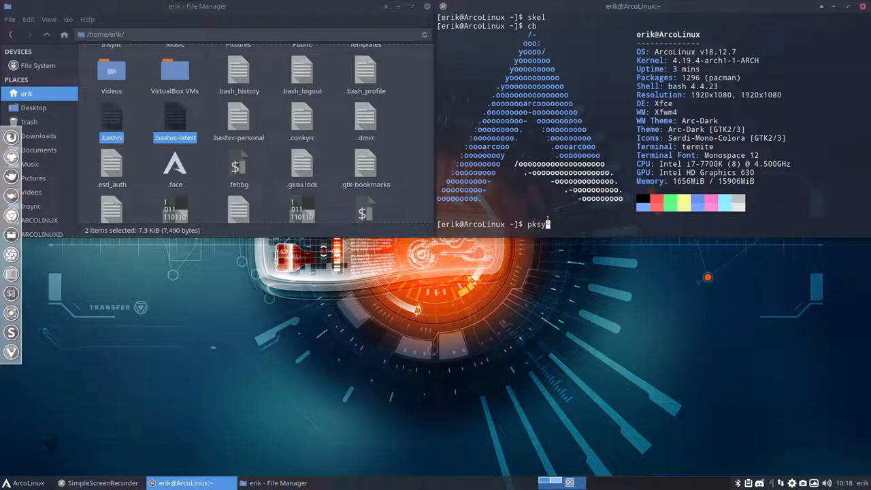
{"action": "key", "text": "Return"}
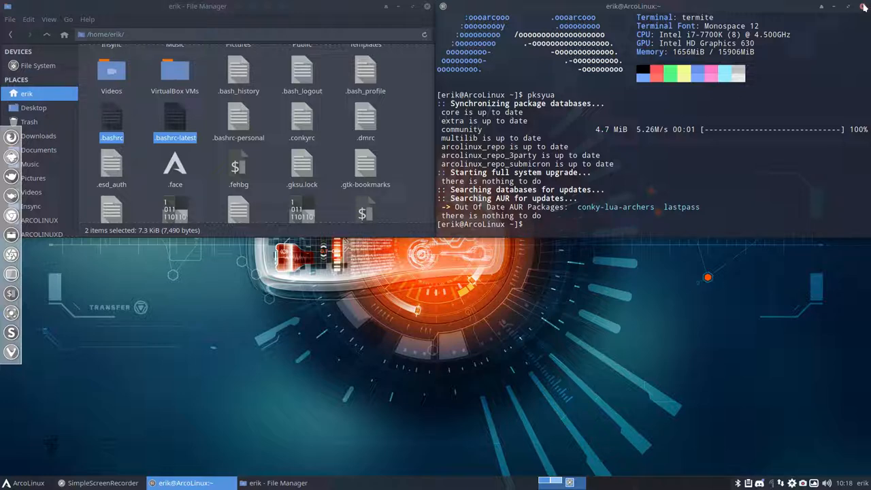
{"action": "type", "text": "bup"}
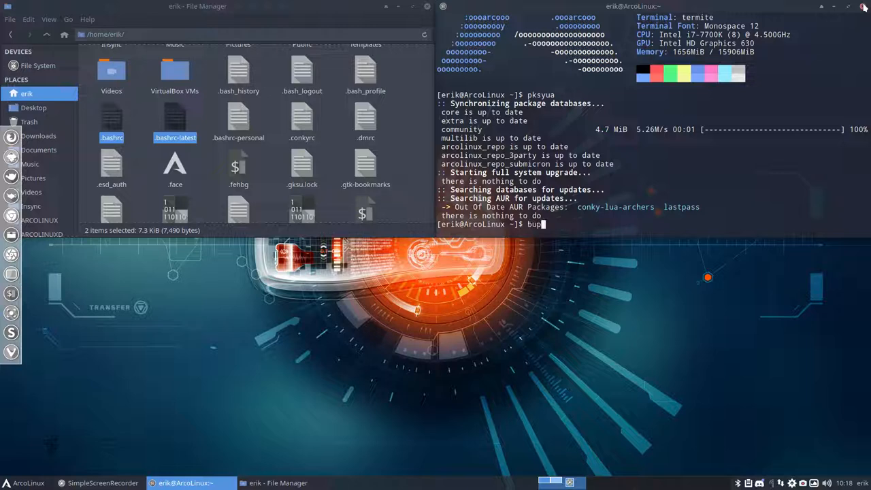
{"action": "type", "text": "skel"}
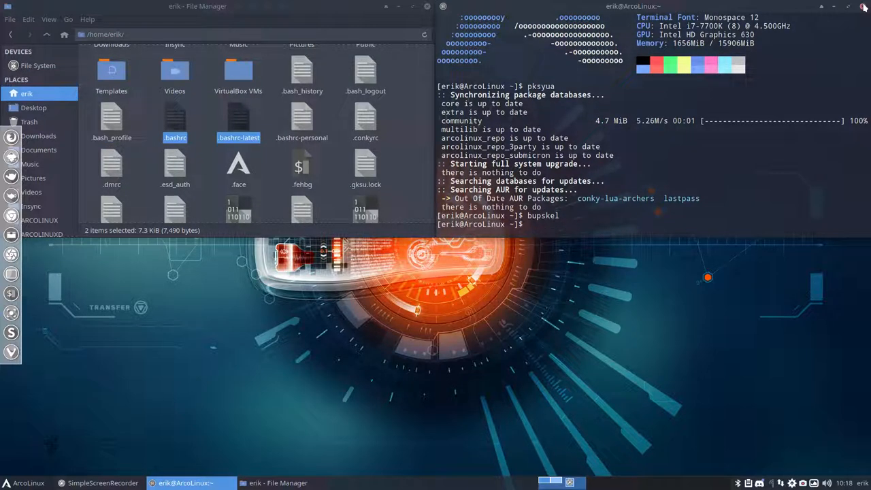
{"action": "left_click", "coordinate": [864, 6]}
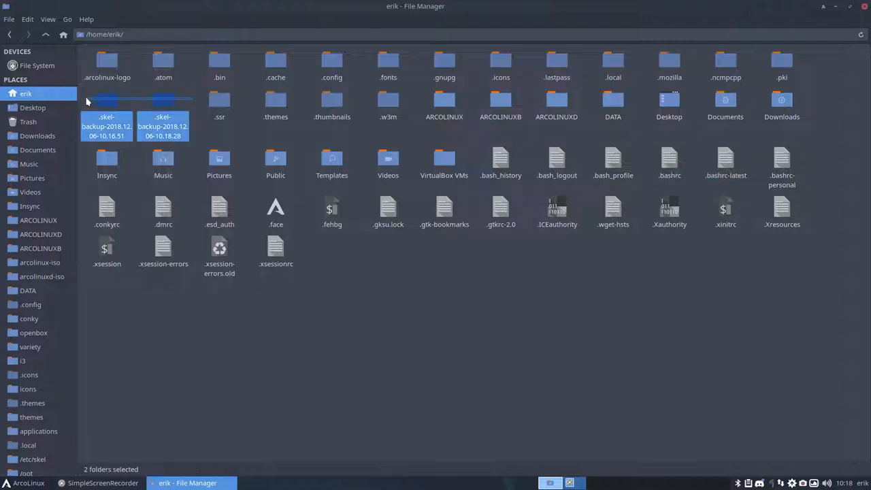
- Select both dated .skel-backup folders and open them in a Meld comparison
{"action": "left_click", "coordinate": [107, 109]}
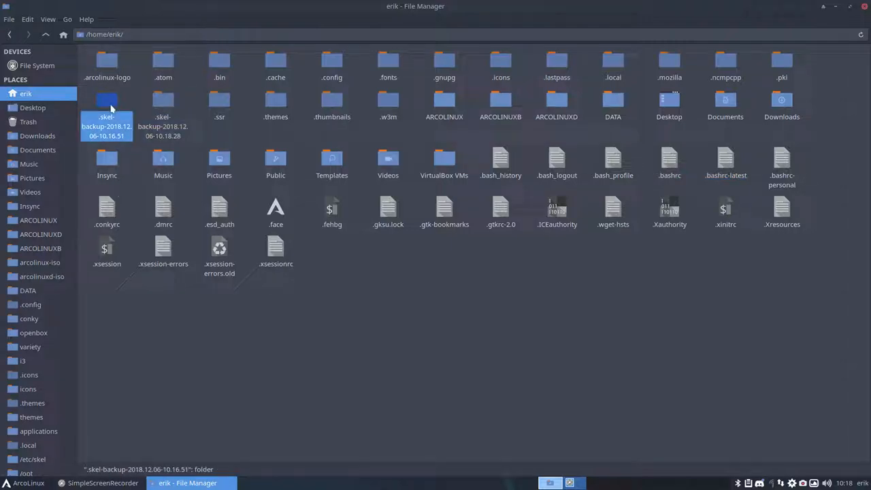
{"action": "left_click", "coordinate": [163, 109]}
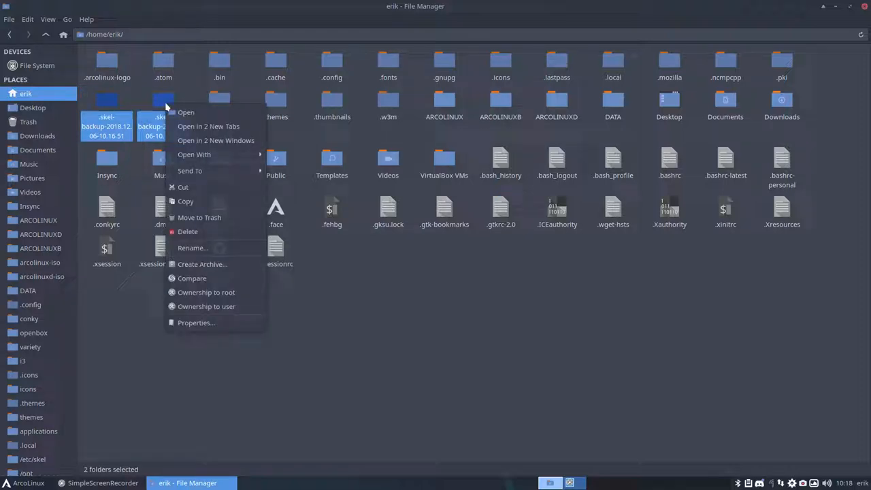
{"action": "mouse_move", "coordinate": [218, 232]}
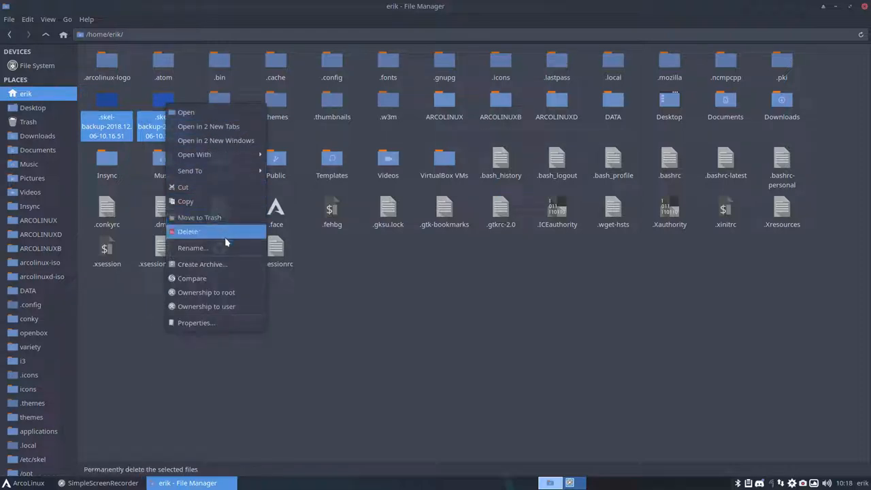
{"action": "left_click", "coordinate": [192, 278]}
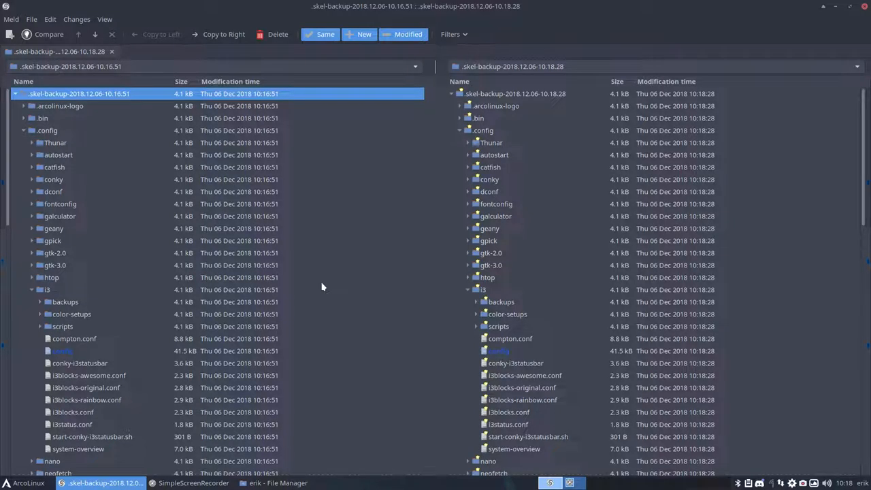
{"action": "mouse_move", "coordinate": [325, 34]}
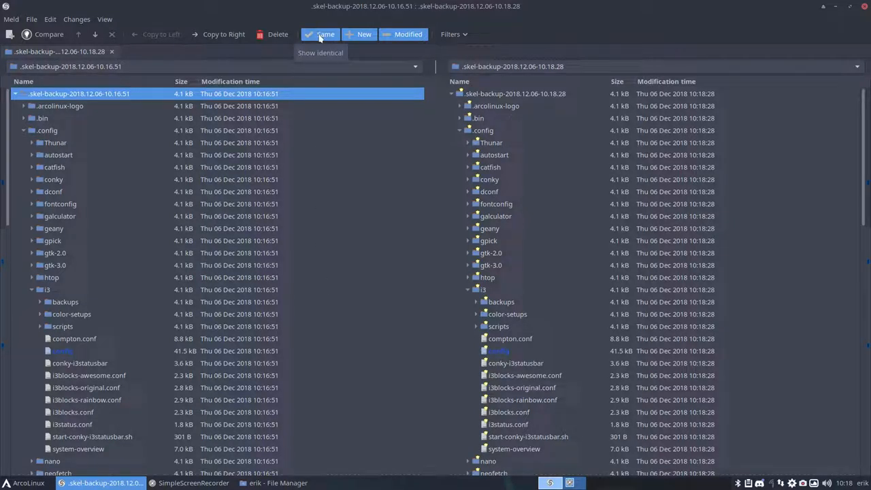
- Hide identical files to see the changed i3 config, then close Meld
{"action": "left_click", "coordinate": [320, 34]}
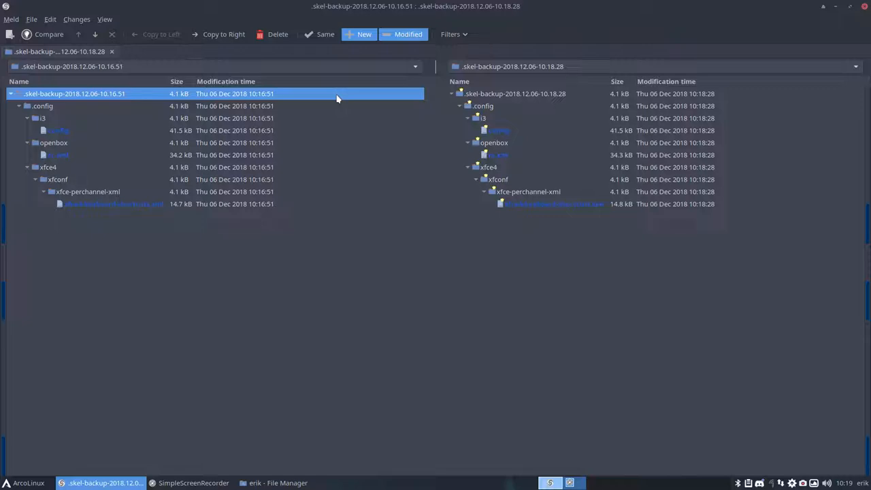
{"action": "mouse_move", "coordinate": [60, 136]}
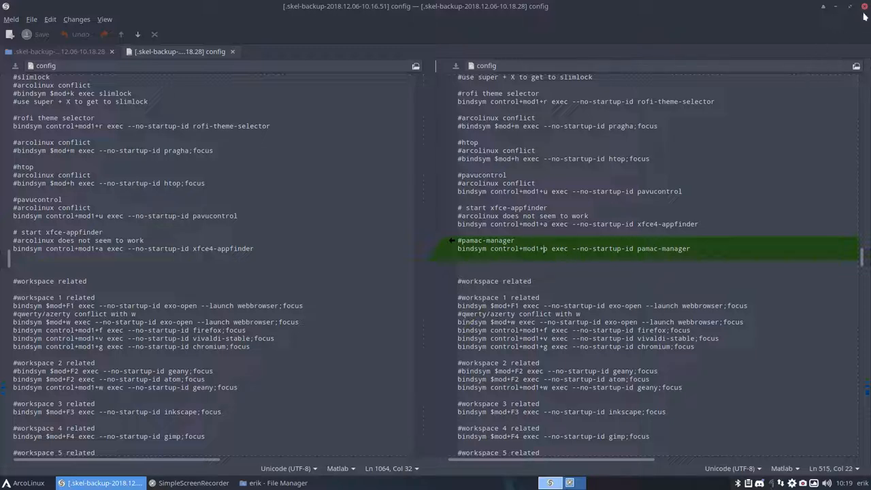
{"action": "left_click", "coordinate": [277, 482]}
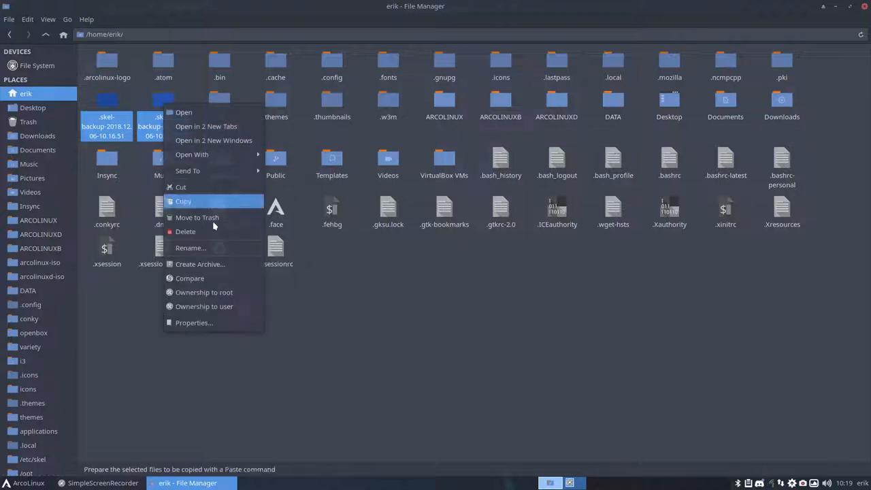
- Compare the two .skel-backup folders again and expand Meld's modified-files tree
{"action": "left_click", "coordinate": [190, 278]}
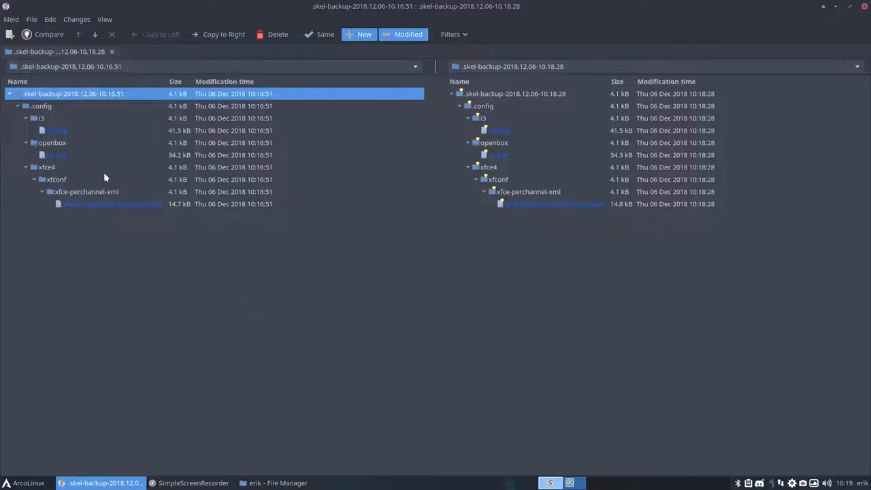
{"action": "double_click", "coordinate": [113, 204]}
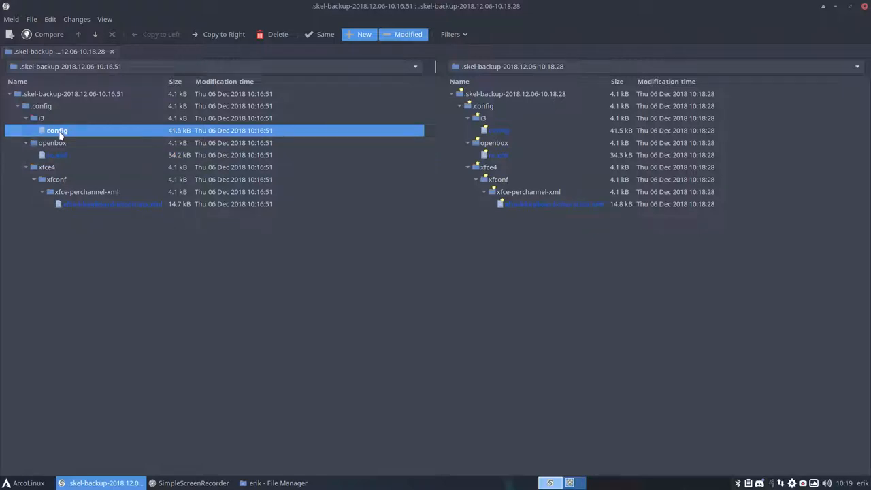
- Open the xfce4-keyboard-shortcuts.xml diff in Meld and scroll through it
{"action": "left_click", "coordinate": [58, 154]}
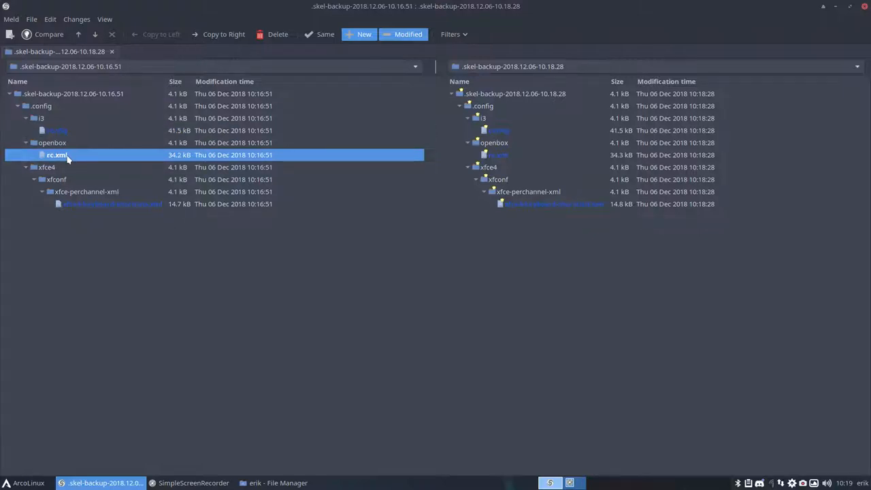
{"action": "left_click", "coordinate": [112, 203]}
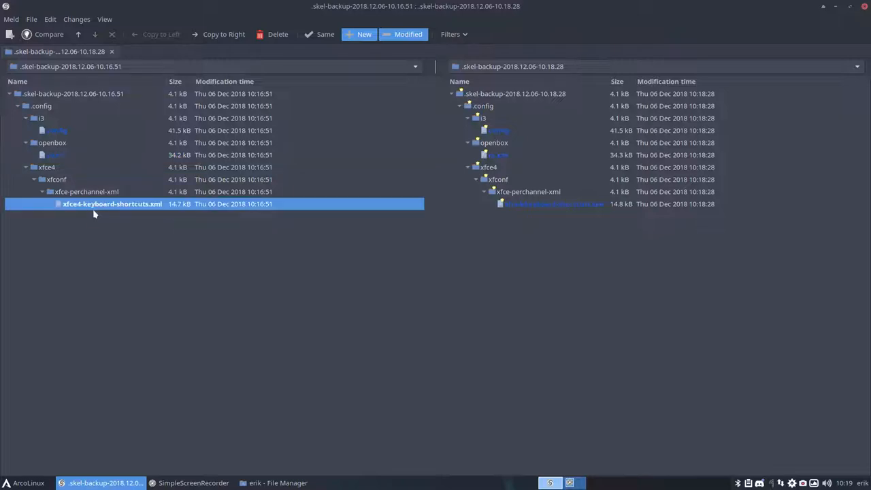
{"action": "double_click", "coordinate": [112, 203]}
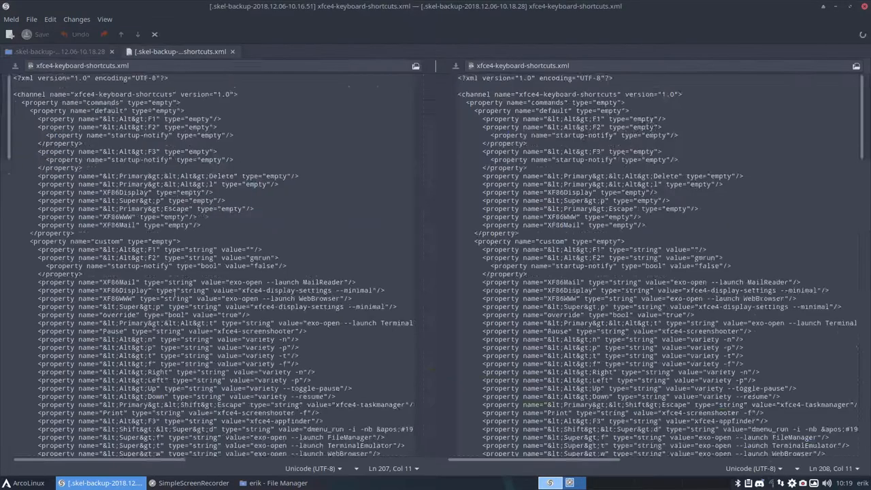
{"action": "scroll", "scroll_direction": "down", "scroll_amount": 3}
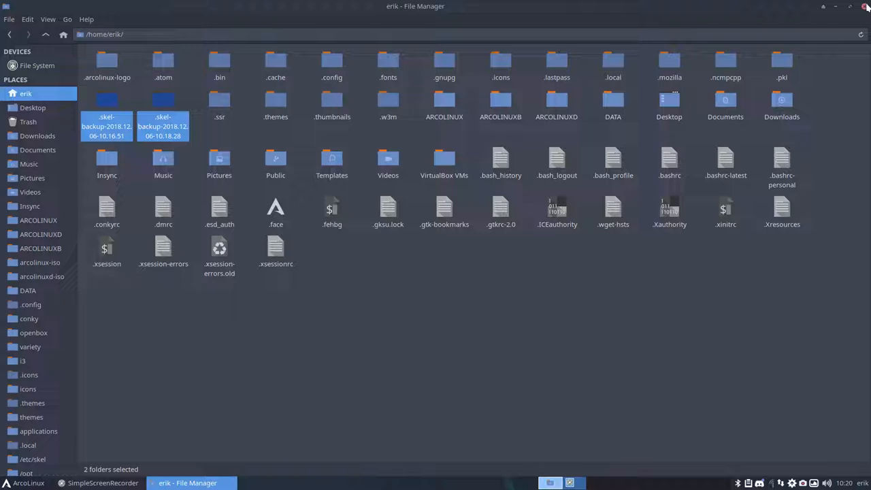
{"action": "mouse_move", "coordinate": [685, 11]}
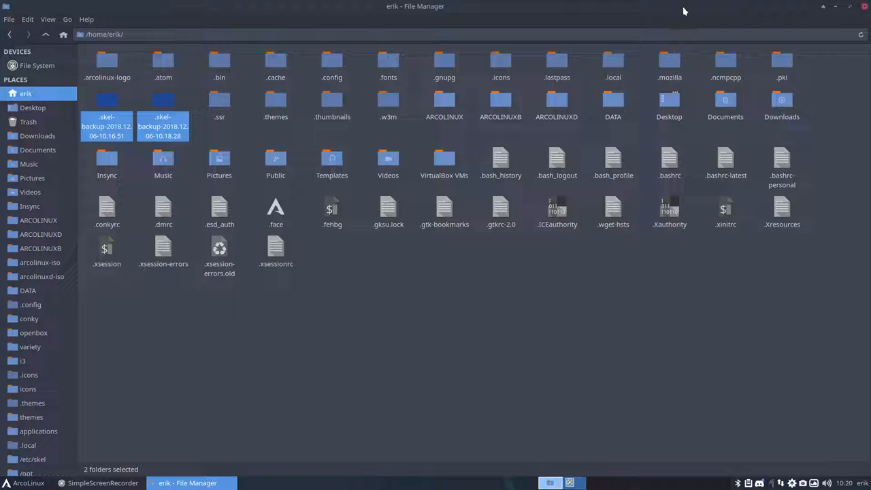
{"action": "left_click", "coordinate": [81, 145]}
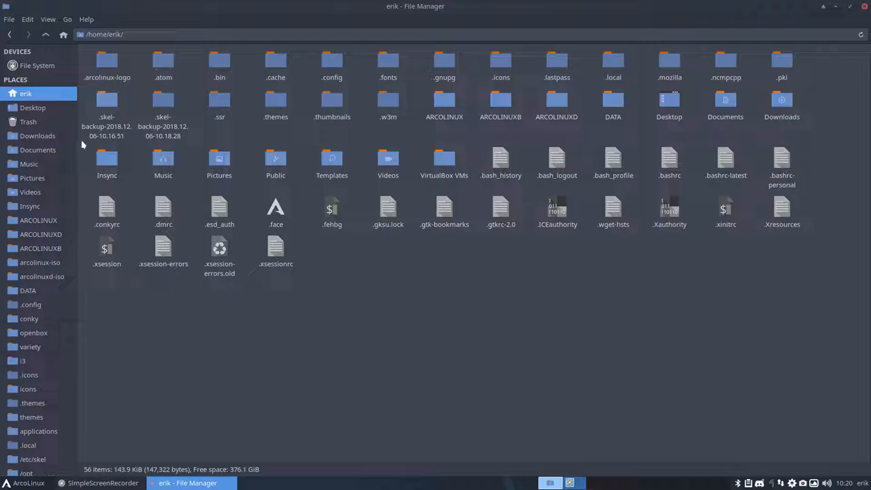
{"action": "left_click", "coordinate": [107, 117]}
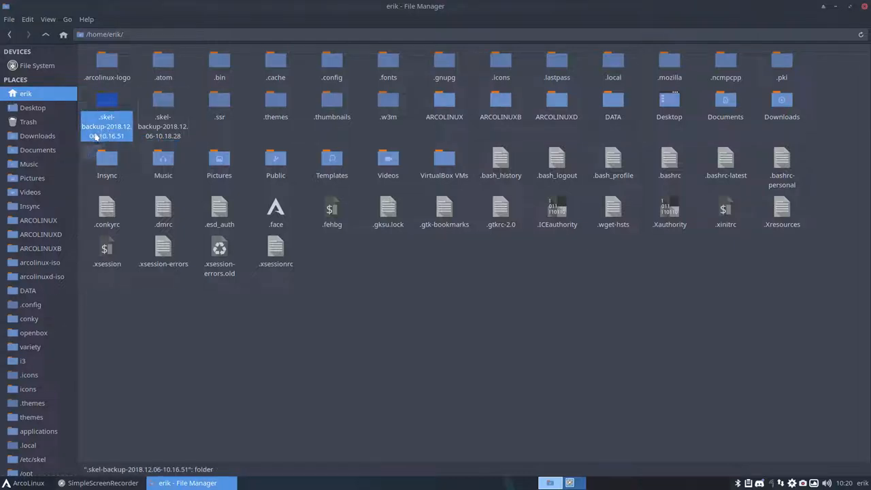
{"action": "left_click", "coordinate": [667, 422]}
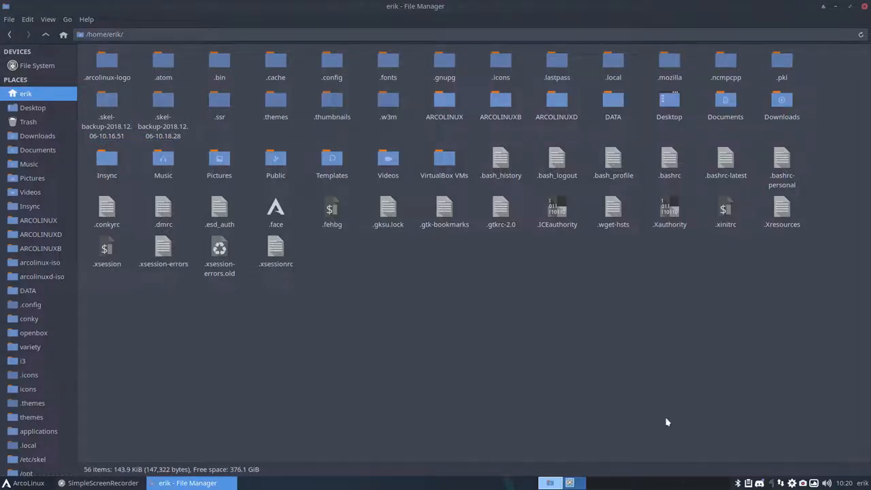